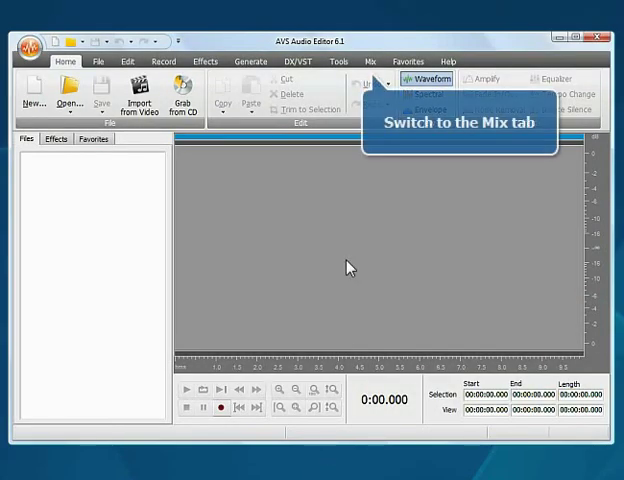
Switch to the Mix workspace and load track_01.mp3 onto Line 1
click(372, 61)
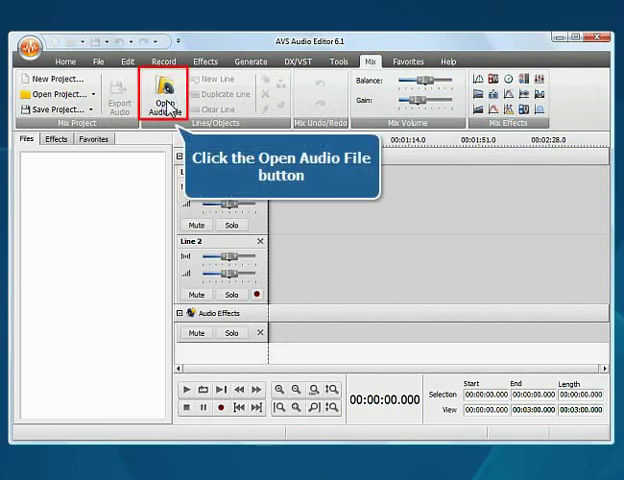
click(168, 93)
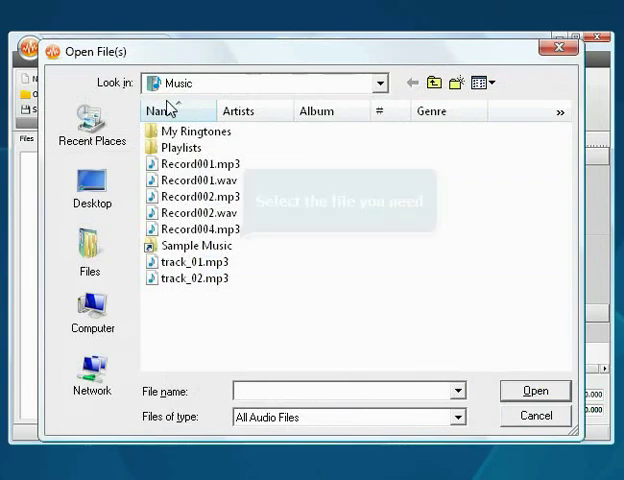
click(188, 262)
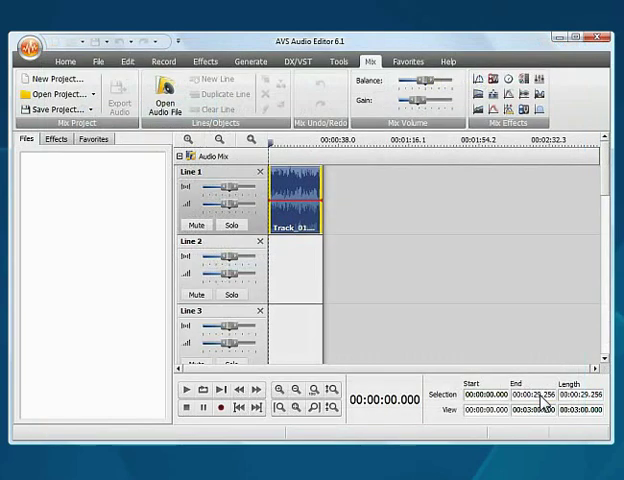
mouse_move(168, 98)
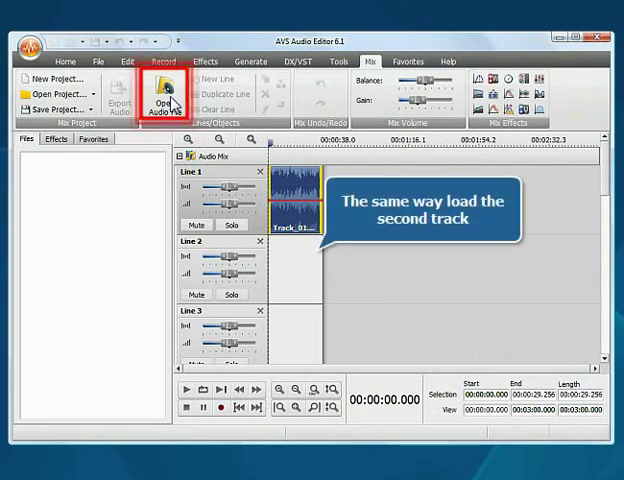
Open track_02.mp3 so it lands on Line 2 of the mix
click(167, 94)
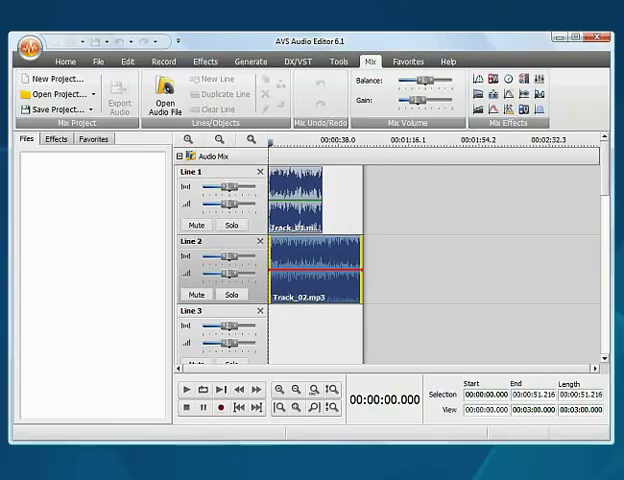
Drag the Track_02 clip right on Line 2 to overlap Track_01's ending
click(310, 257)
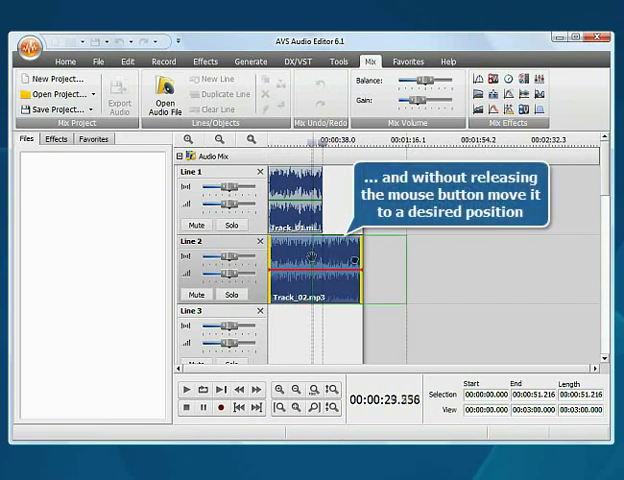
drag(310, 265, 375, 265)
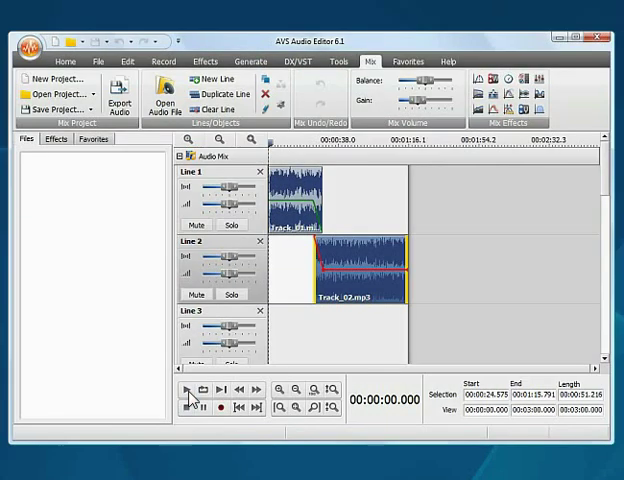
mouse_move(122, 95)
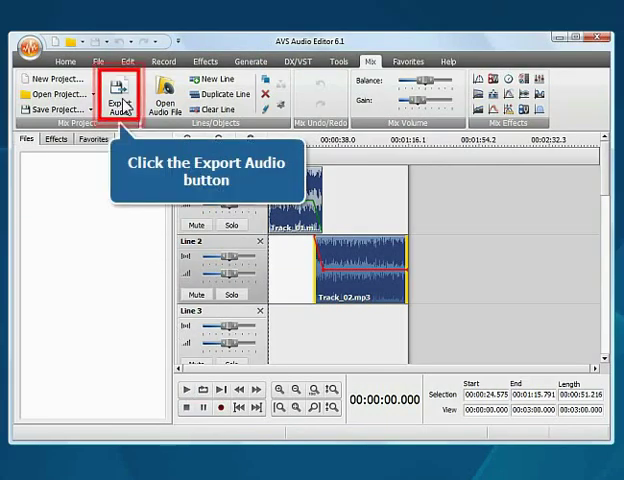
Export the mix as MP3 with the Good Quality profile to D:\Music\Music\Track.mp3
click(122, 95)
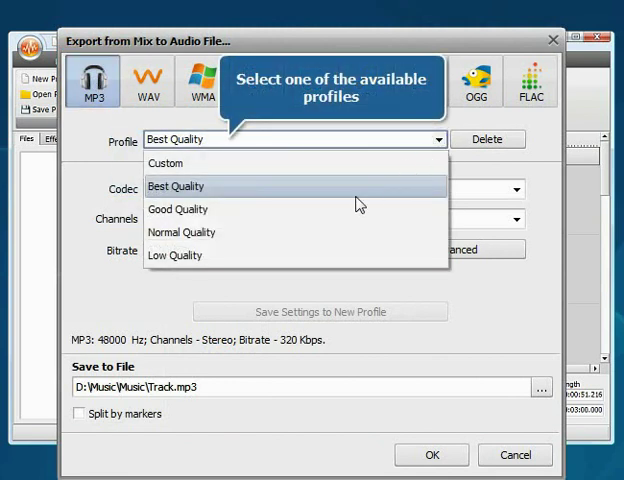
mouse_move(307, 209)
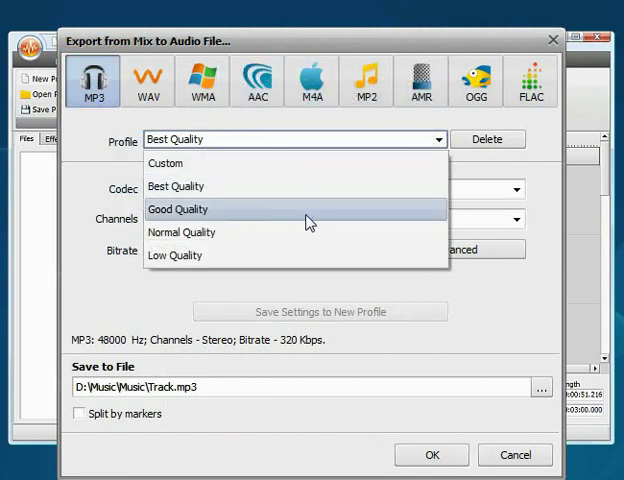
click(181, 209)
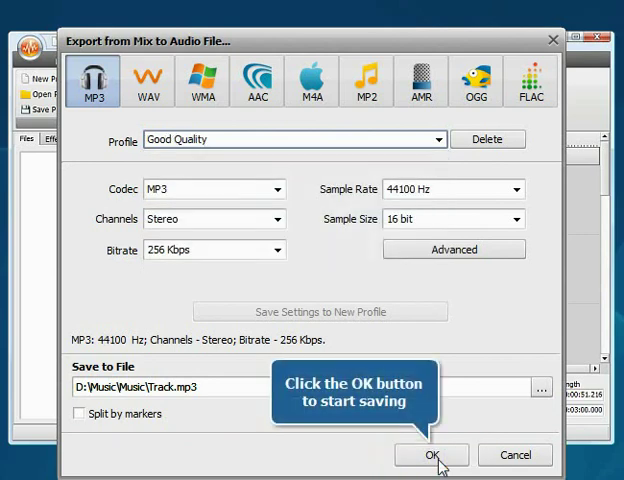
click(431, 455)
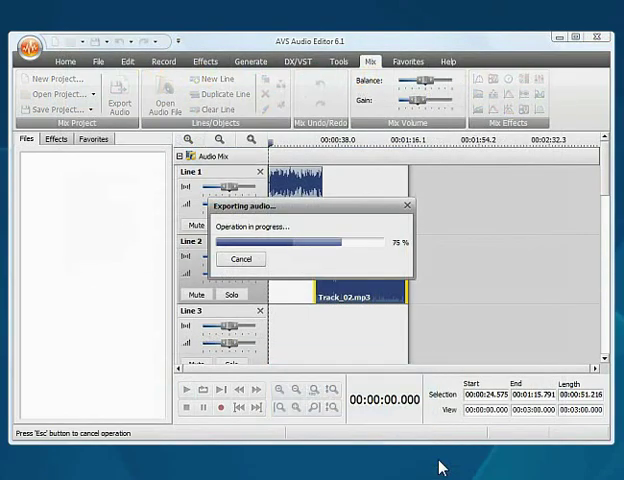